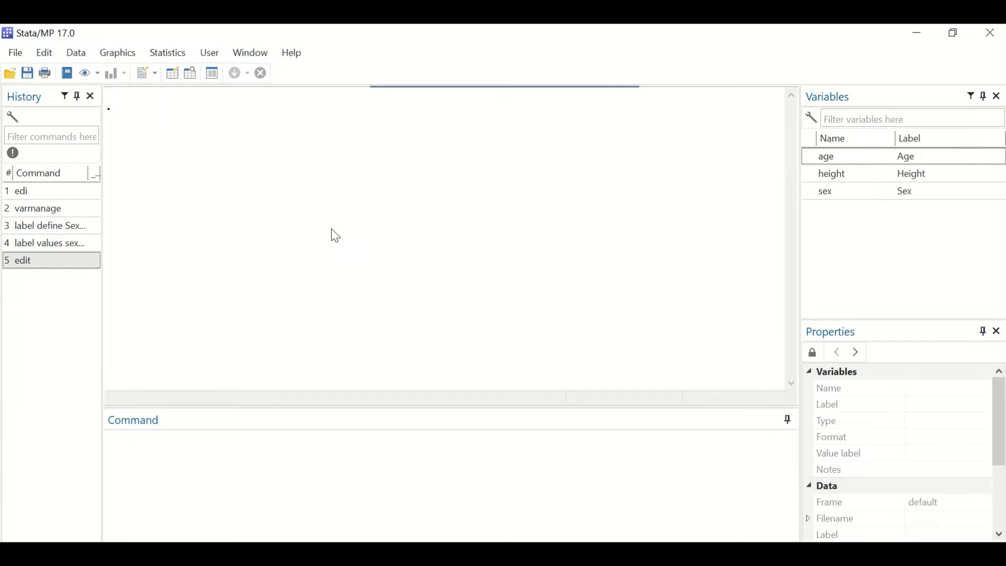
mouse_move(411, 253)
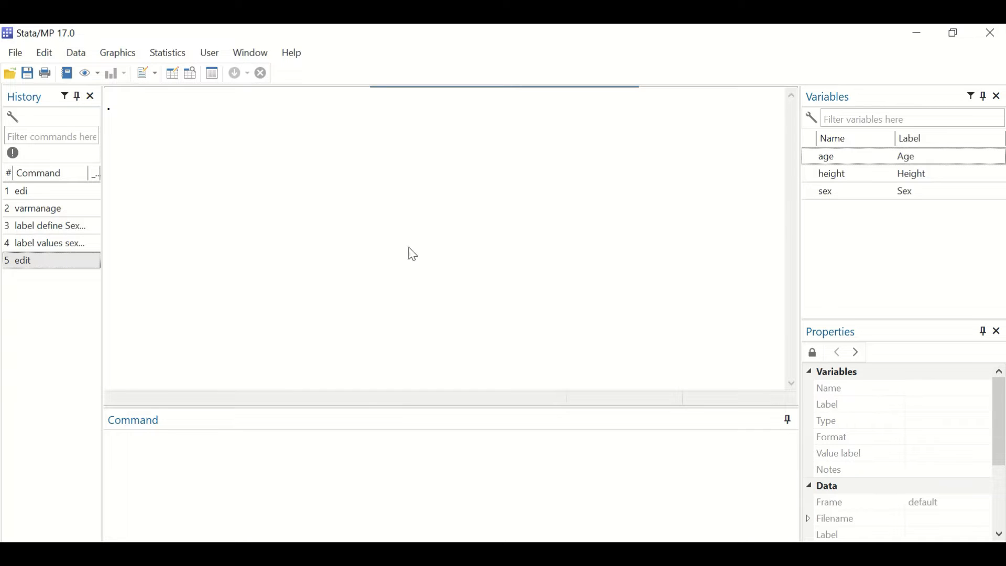
Enter the edit command in the Command window.
click(252, 456)
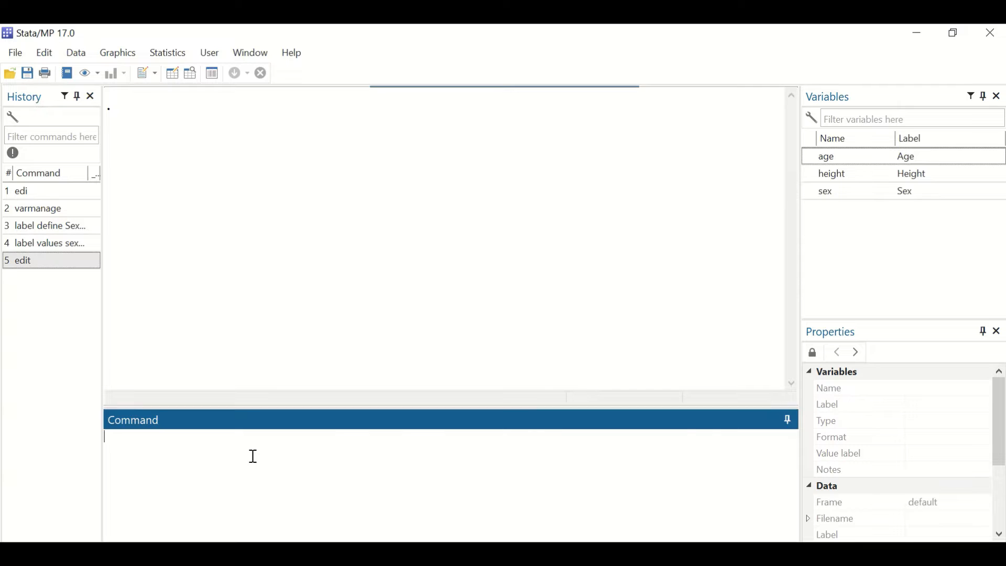
text(edit)
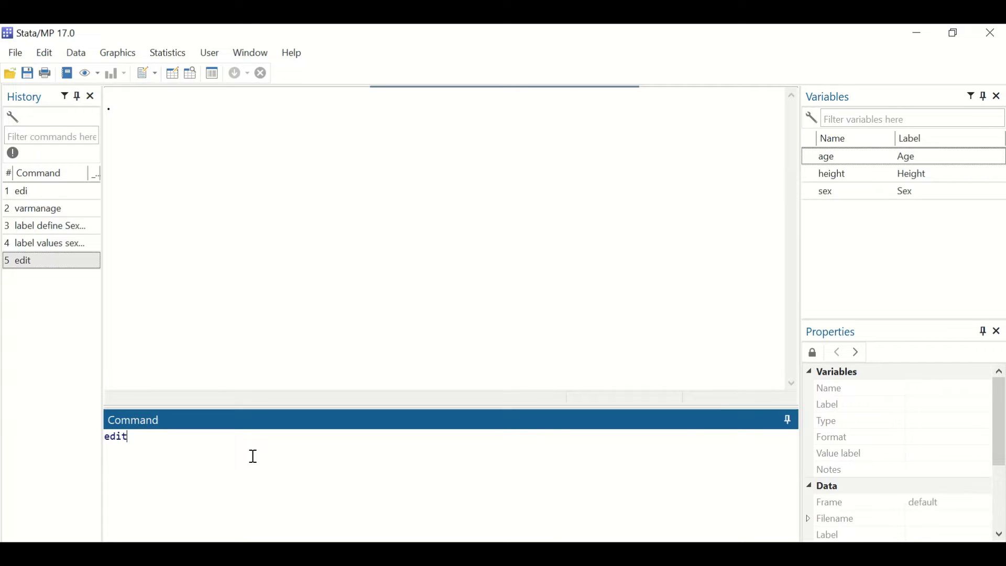
Run edit to open the Data Editor with 20 observations of age, height and sex.
key(Return)
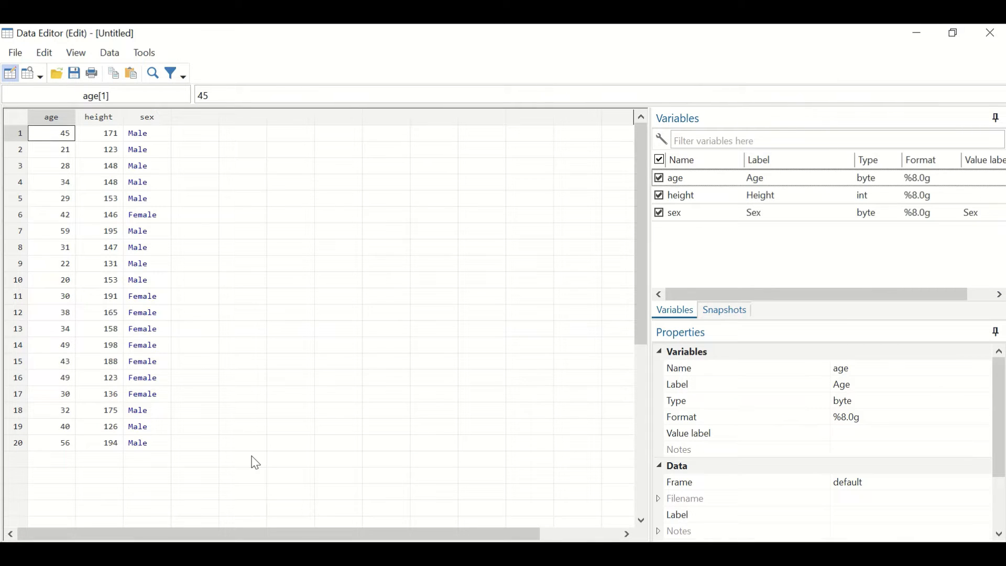
mouse_move(160, 496)
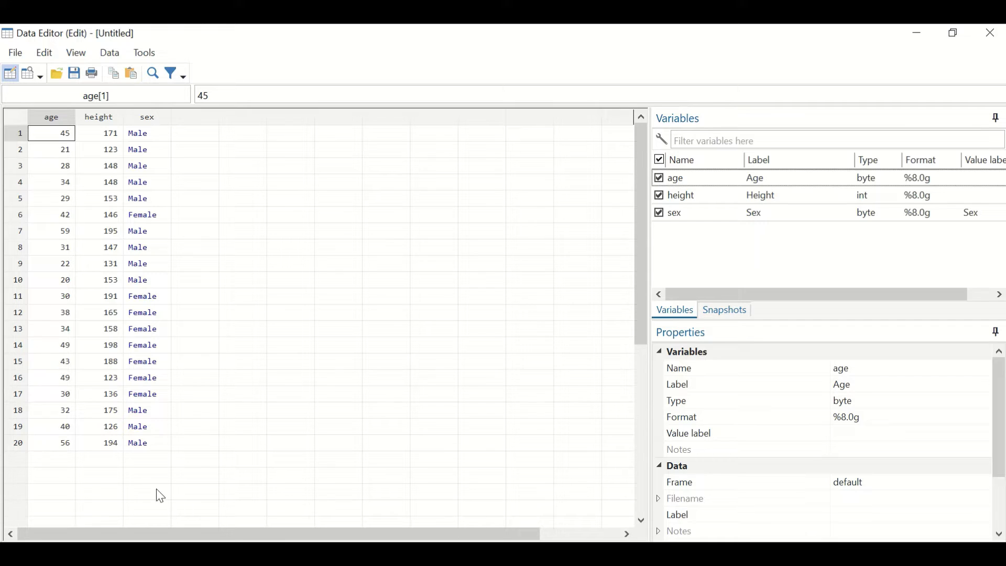
mouse_move(135, 174)
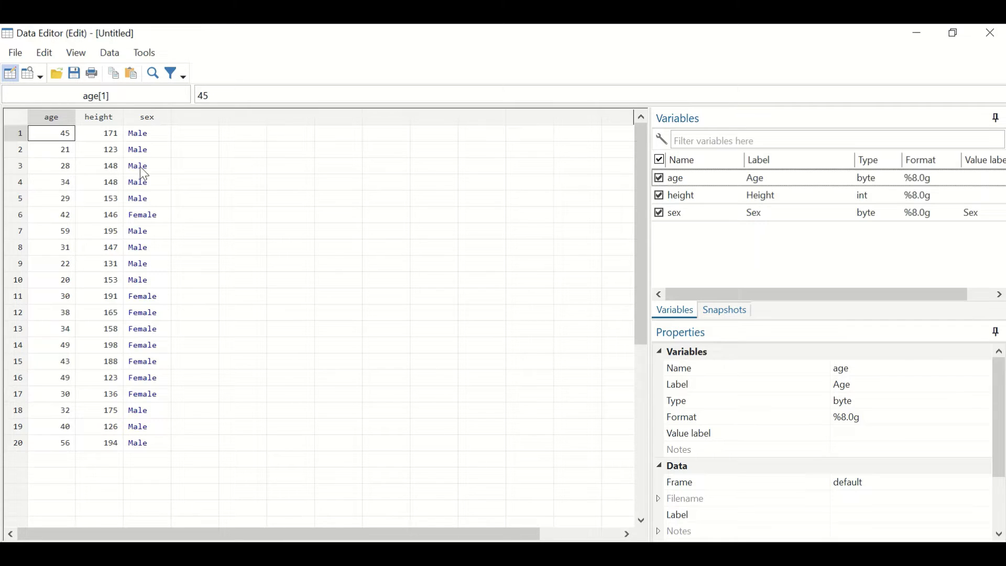
mouse_move(96, 124)
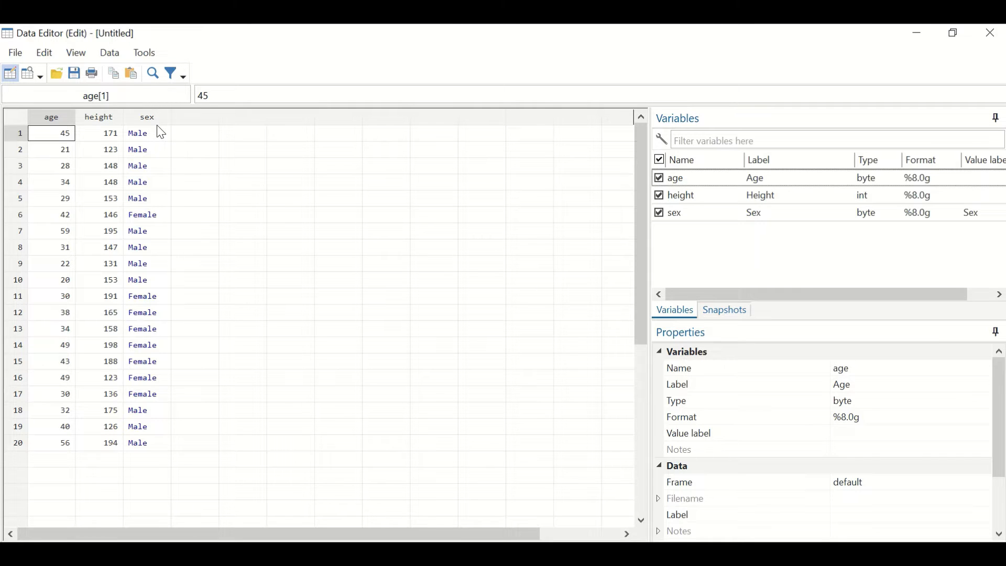
mouse_move(11, 504)
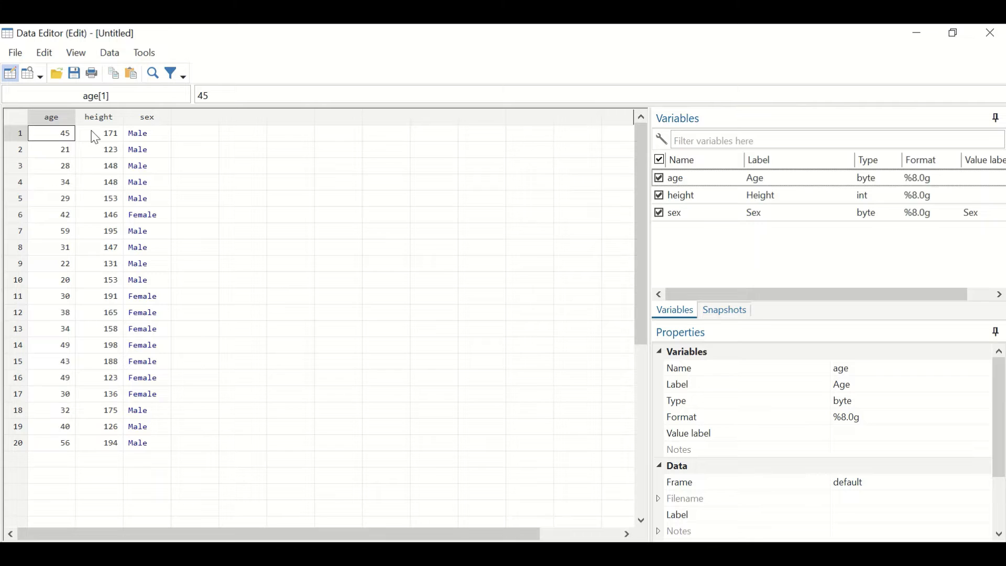
mouse_move(116, 125)
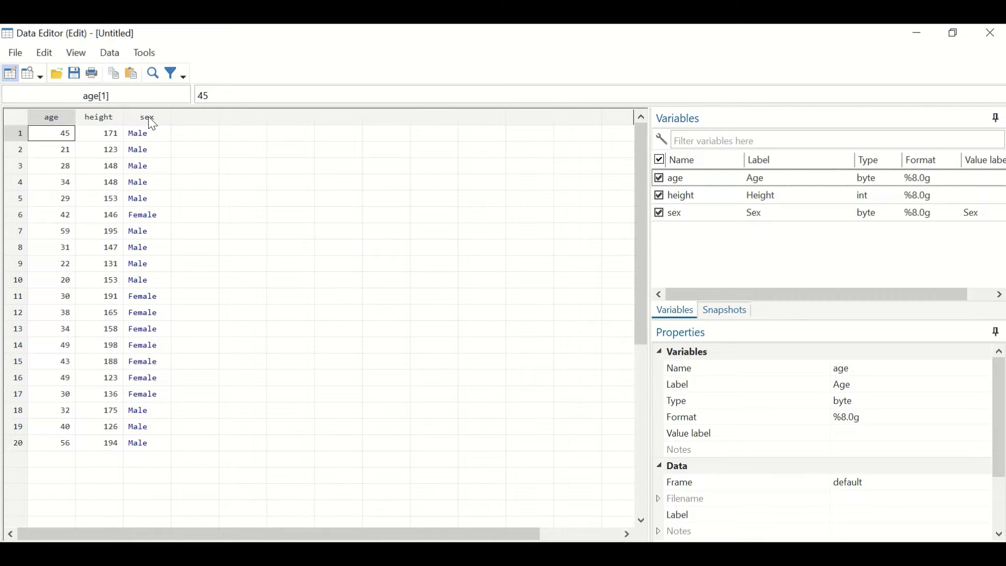
mouse_move(154, 154)
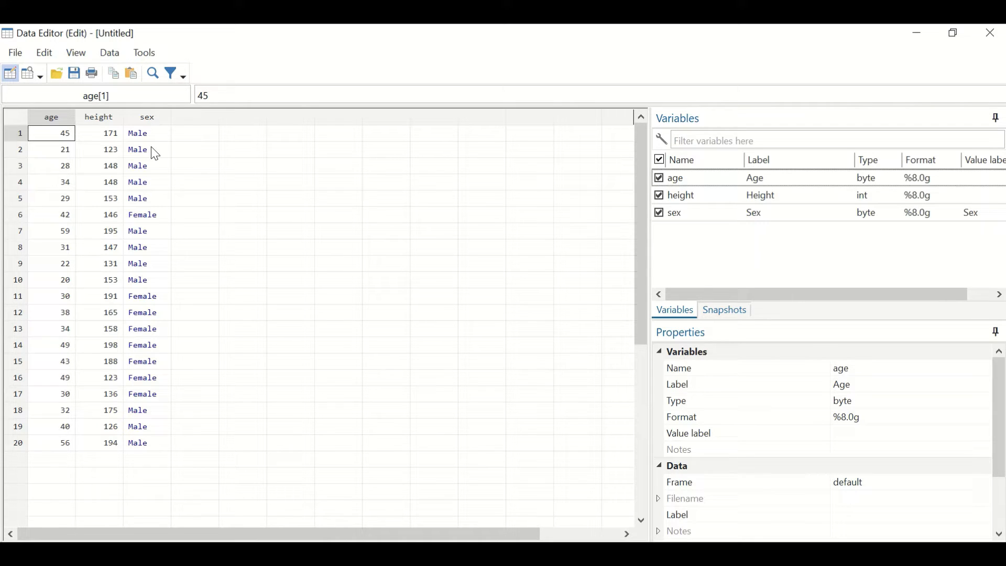
mouse_move(145, 268)
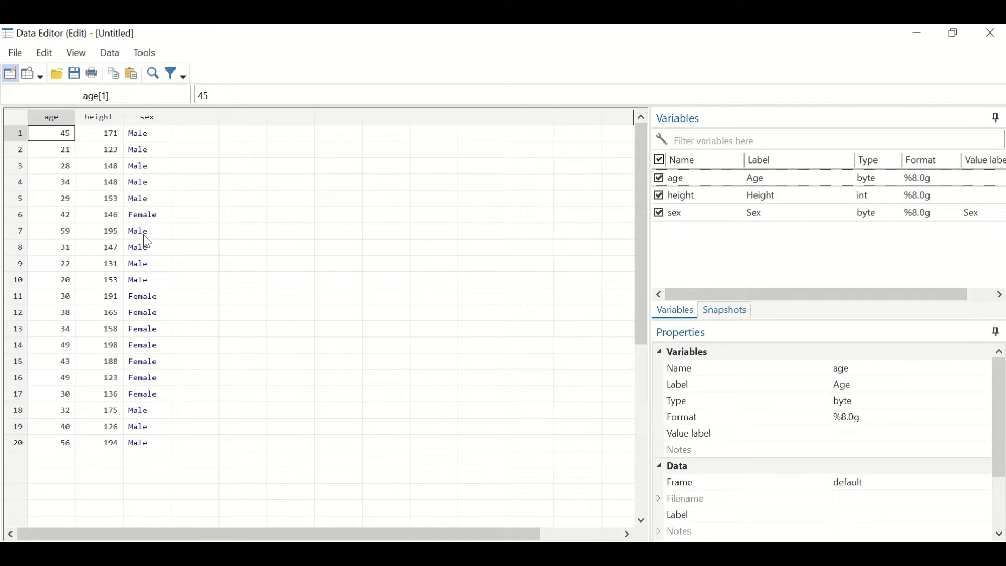
mouse_move(144, 236)
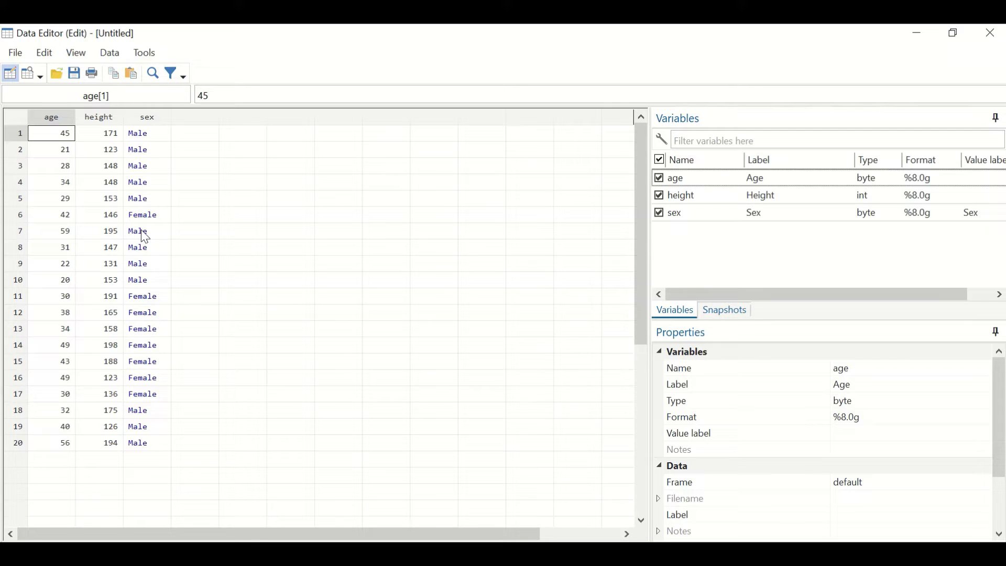
mouse_move(418, 215)
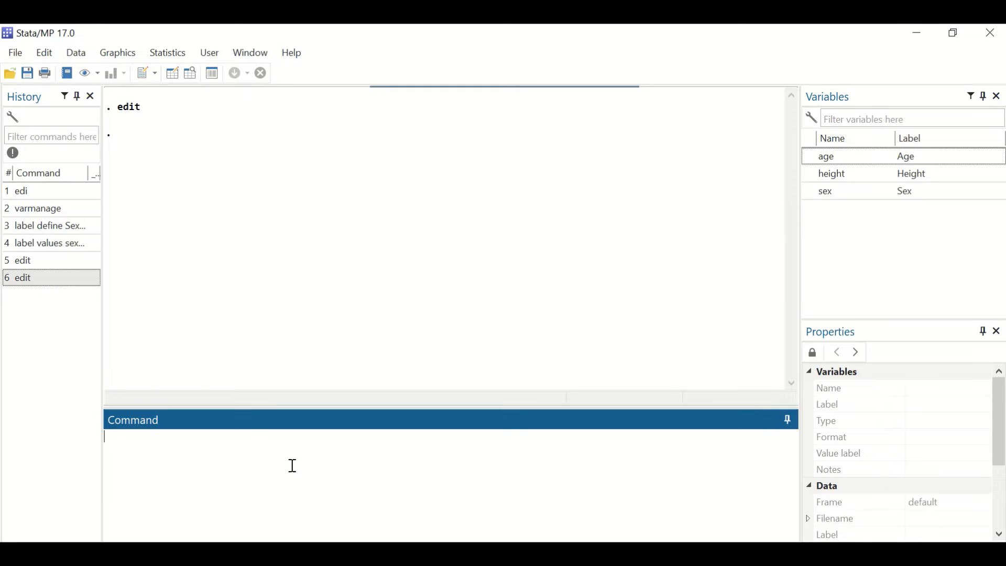
Type the varmanage command to open the Variables Manager.
text(var)
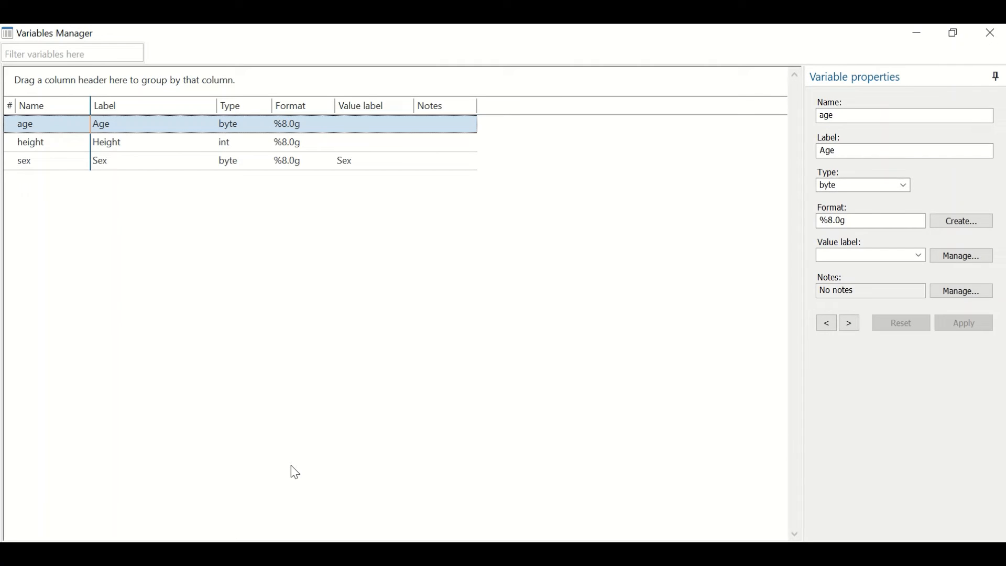
mouse_move(498, 340)
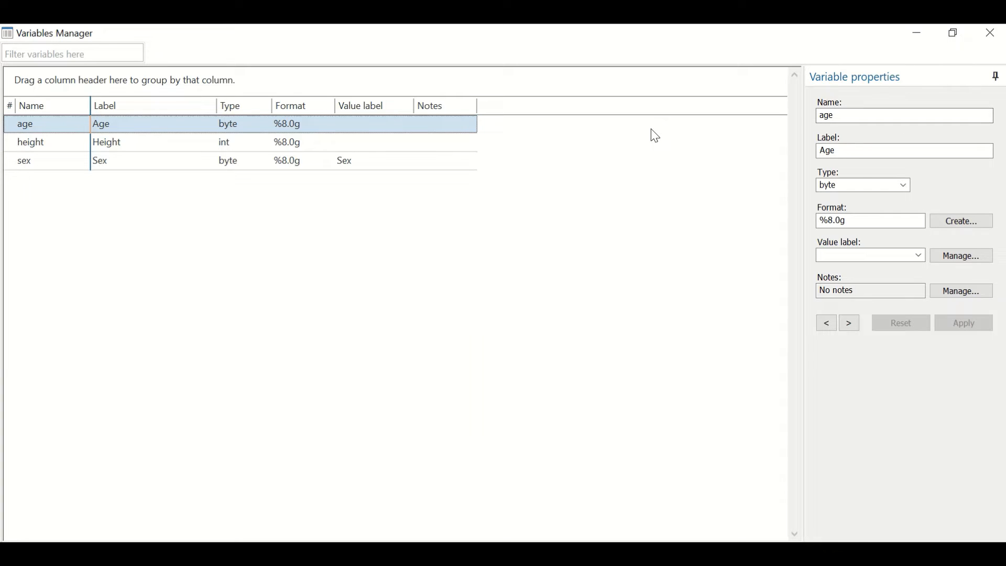
Inspect the Sex value label of sex (1 Female, 2 Male) and confirm it.
click(23, 160)
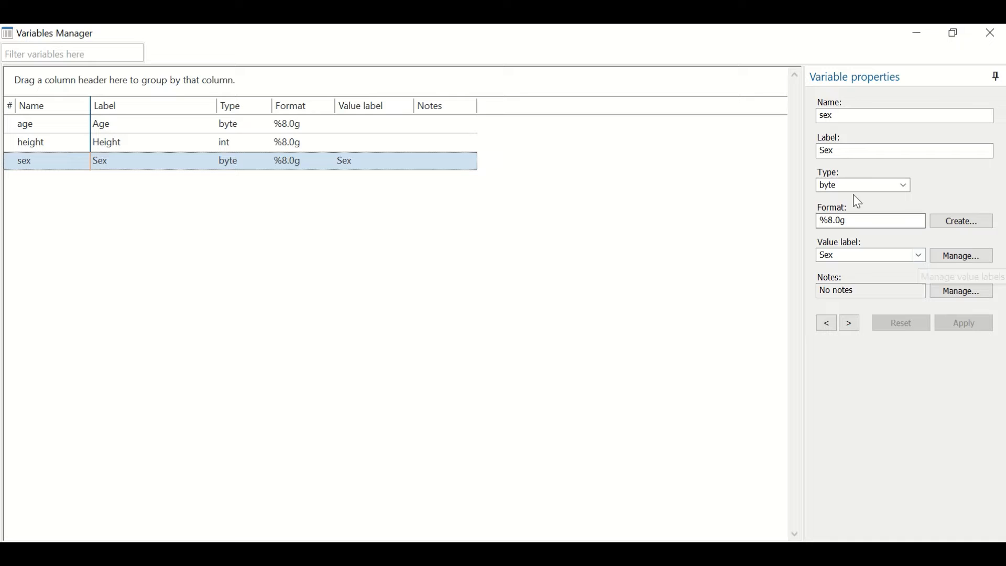
mouse_move(961, 255)
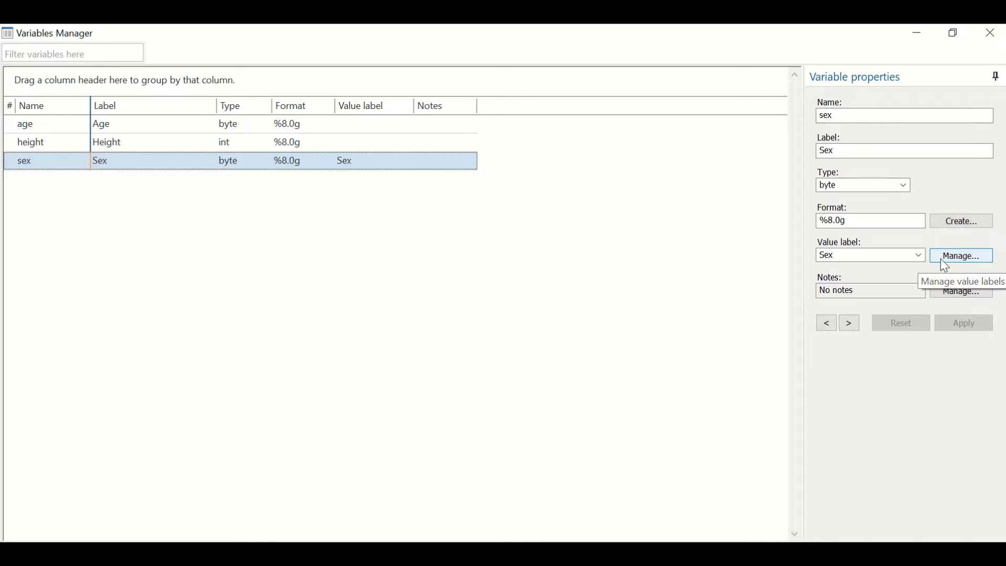
click(961, 255)
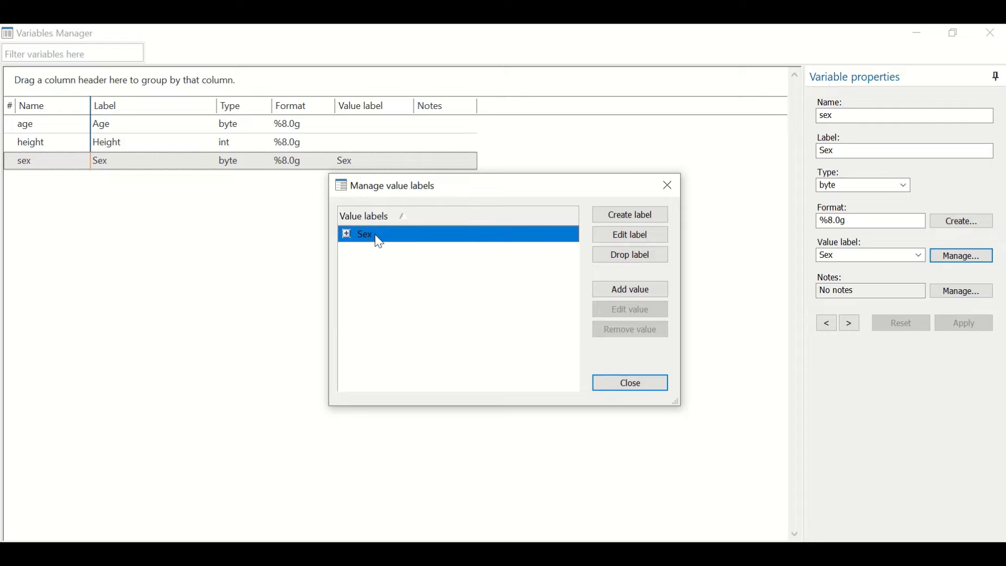
click(629, 234)
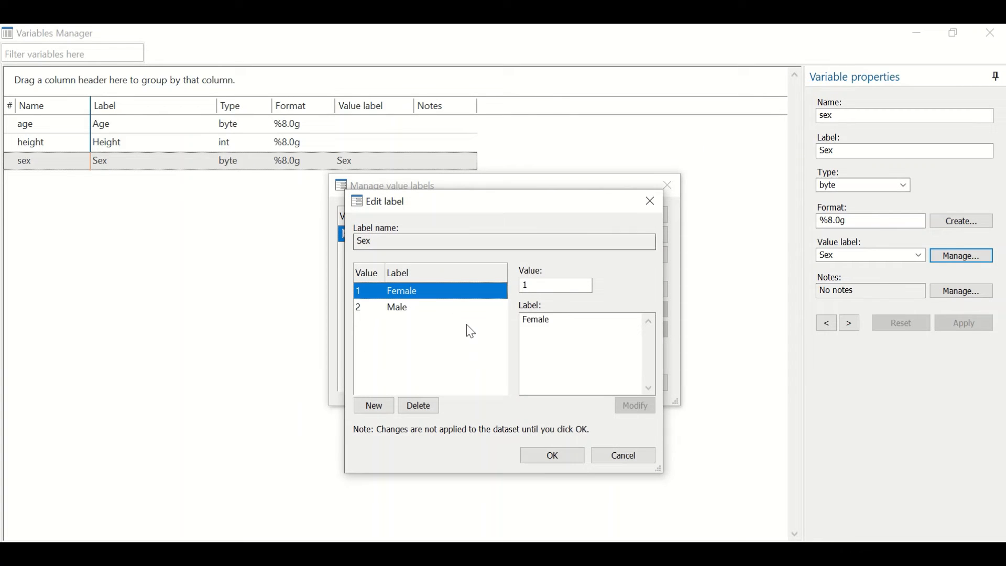
mouse_move(390, 309)
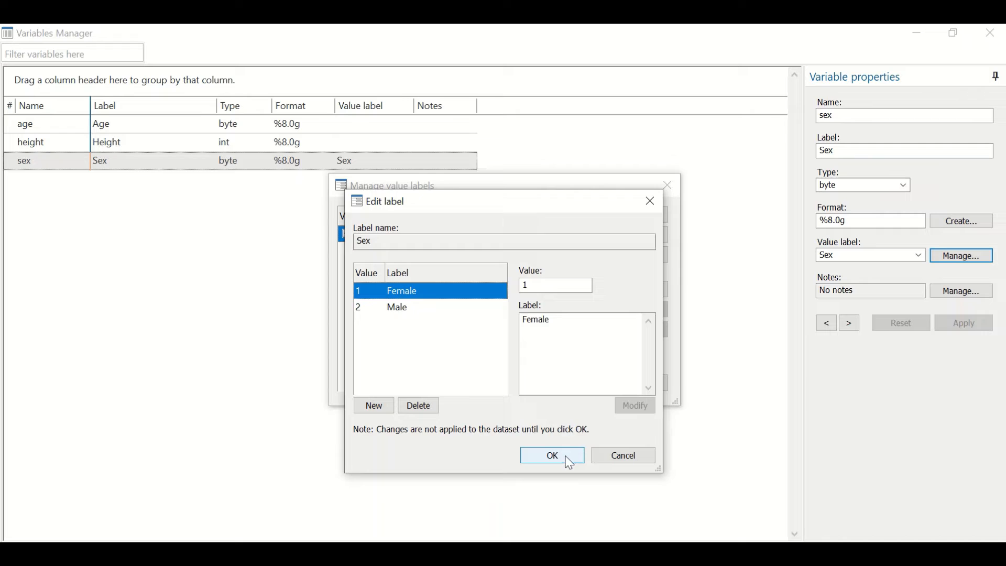
click(552, 455)
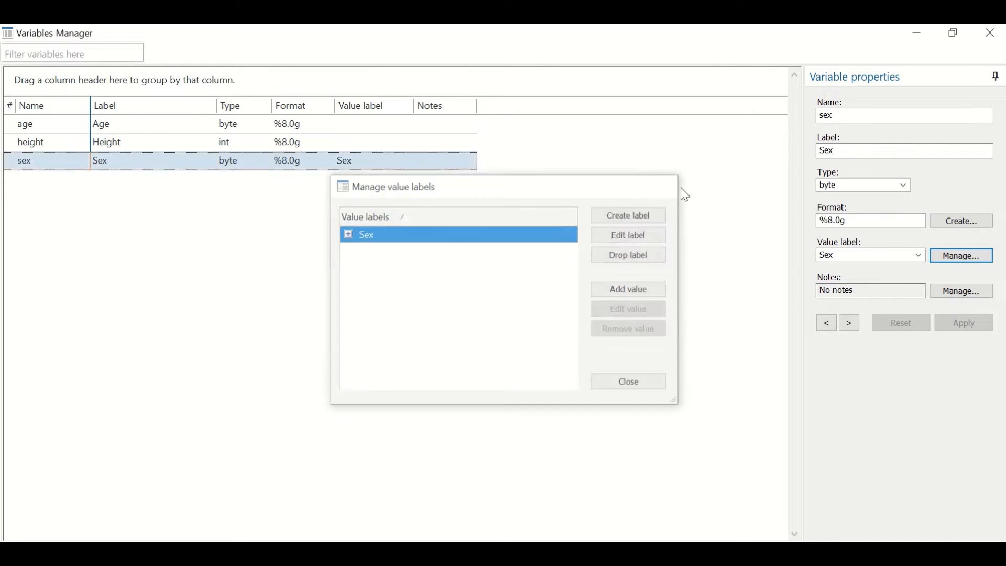
click(627, 381)
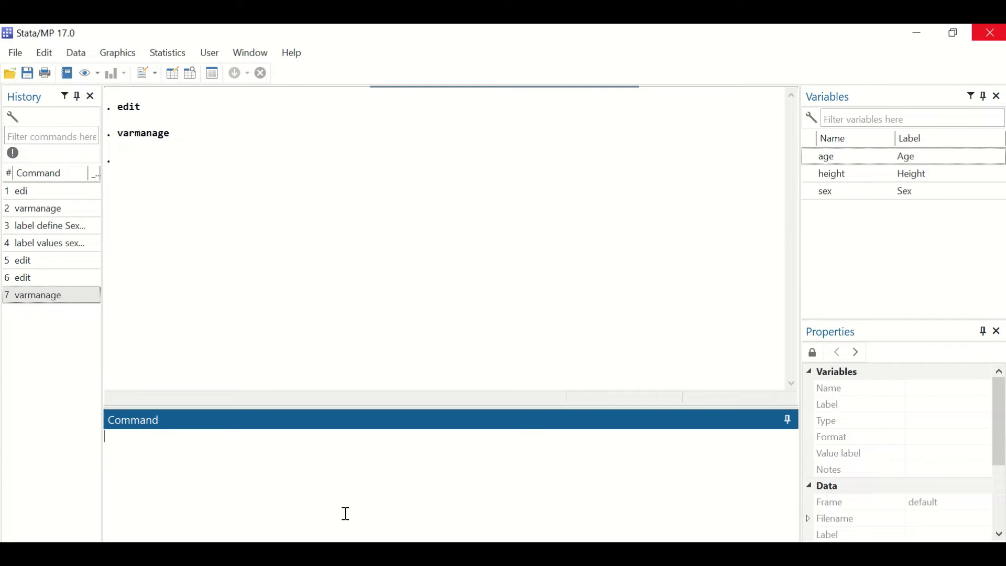
Run tabulate age to get counts, percents and cumulative percents for 20 ages.
text(tabulate)
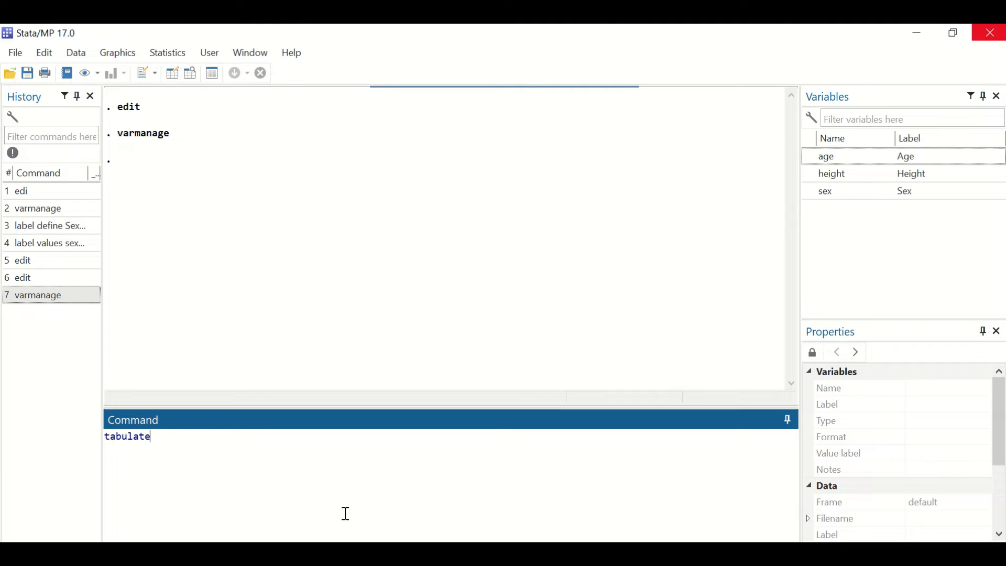
text(a)
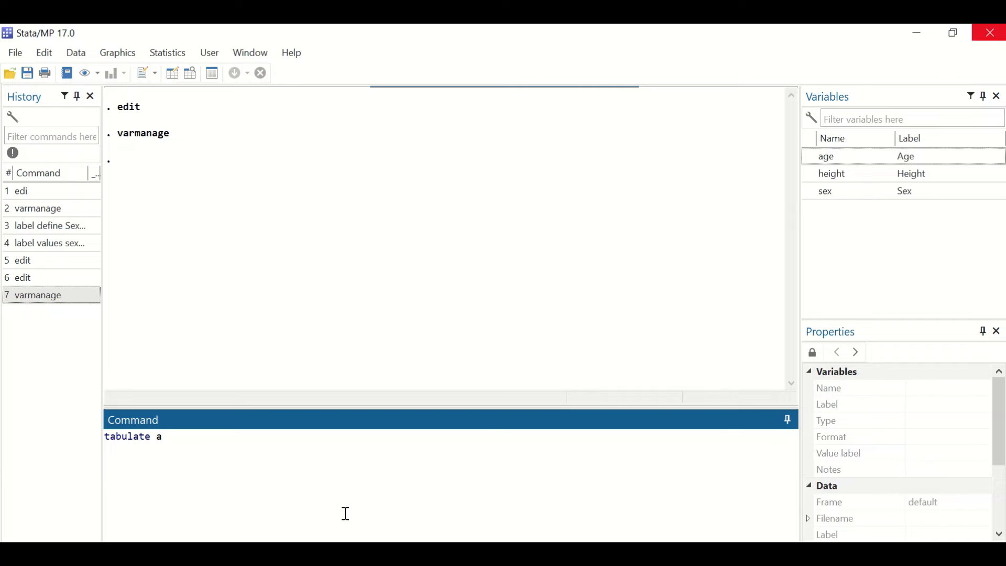
key(Return)
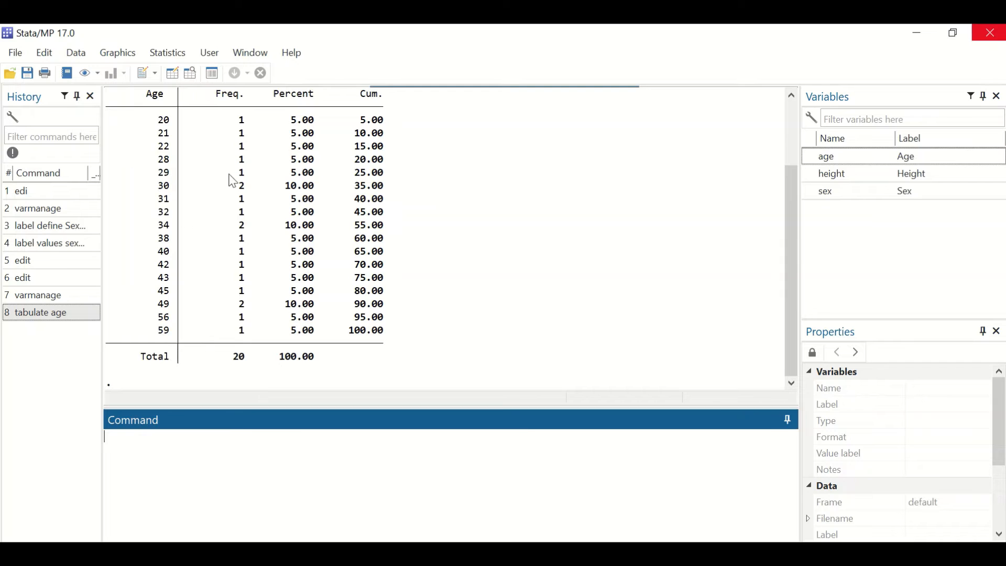
mouse_move(393, 332)
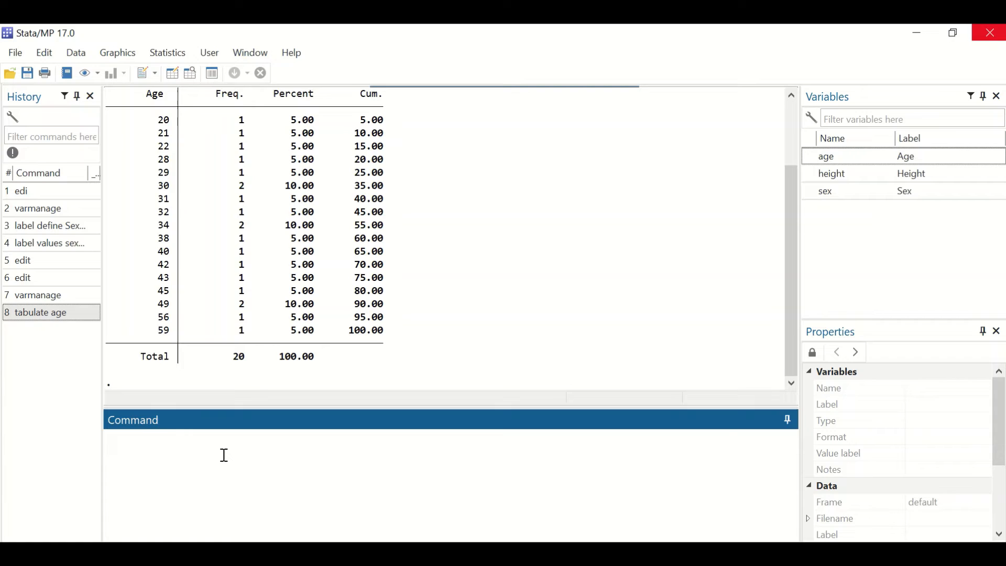
Tabulate sex, showing 8 Female (40%) and 12 Male (60%).
text(tabulate)
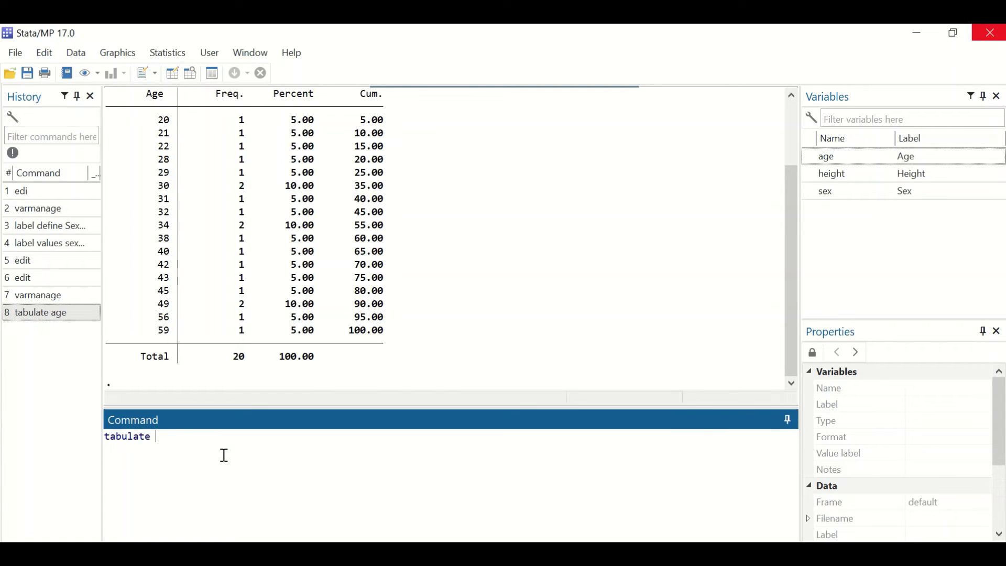
text(sex)
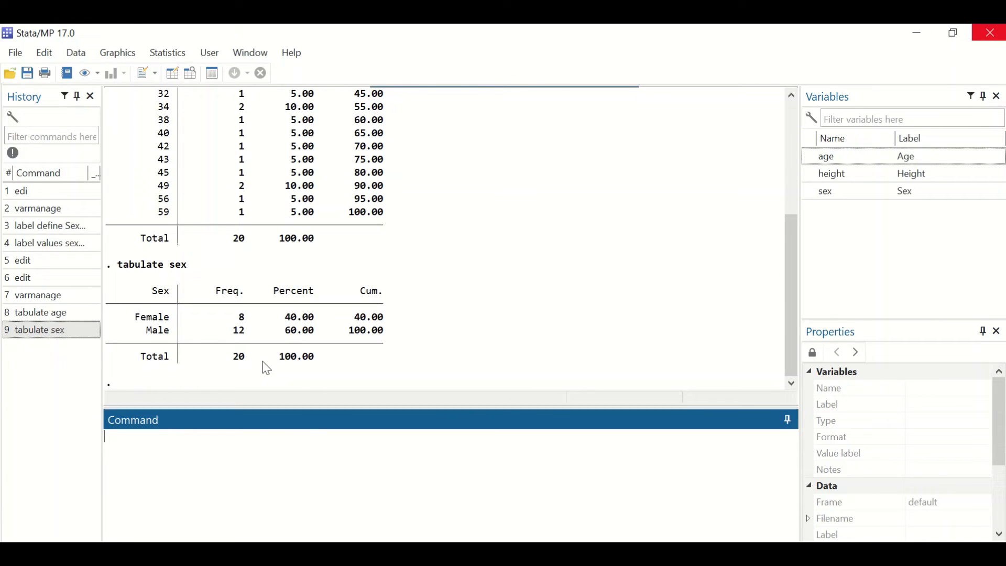
mouse_move(169, 303)
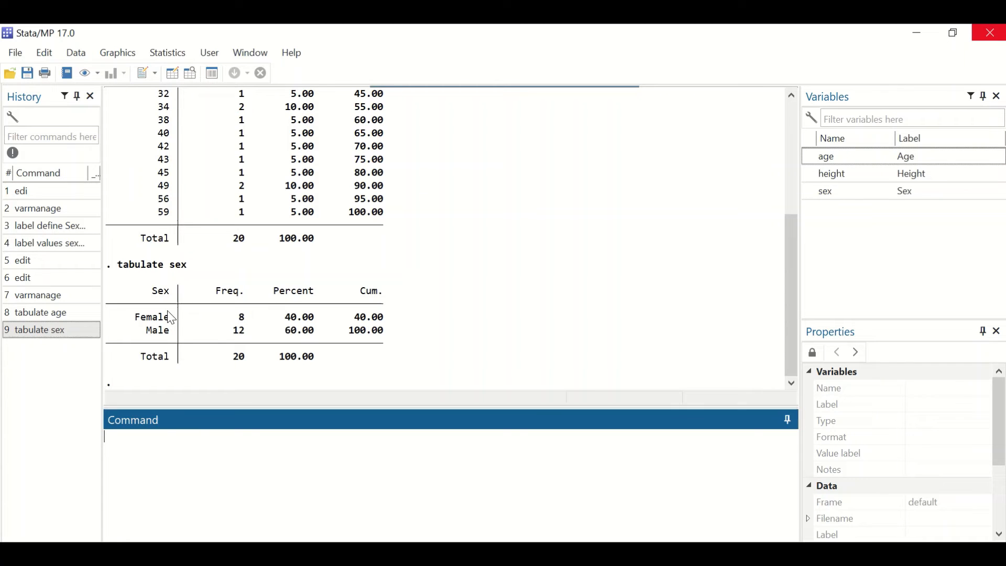
mouse_move(158, 342)
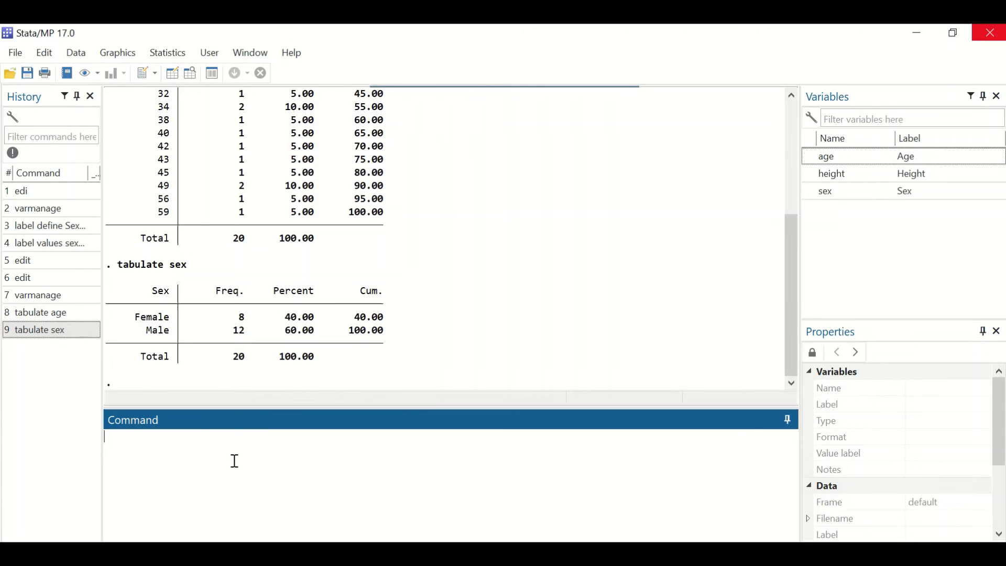
Run summarize age: 20 observations, mean 36.6, SD 11.14, range 20 to 59.
text(summarize)
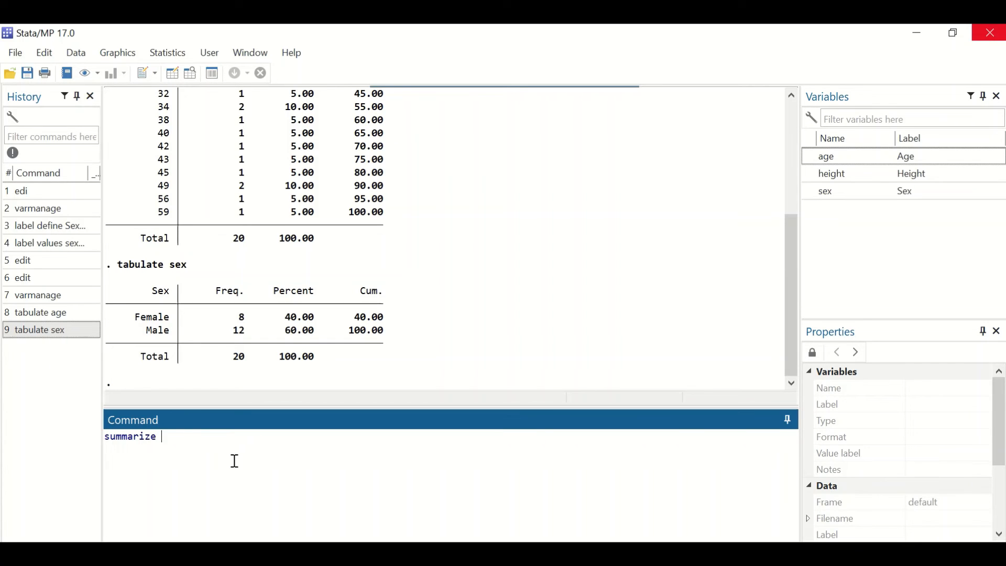
text(a)
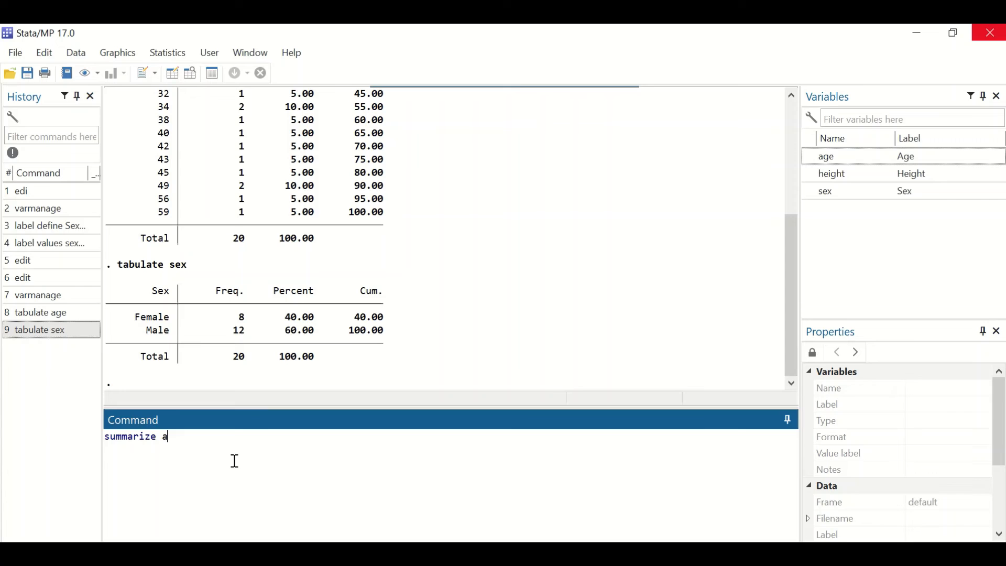
text(ge)
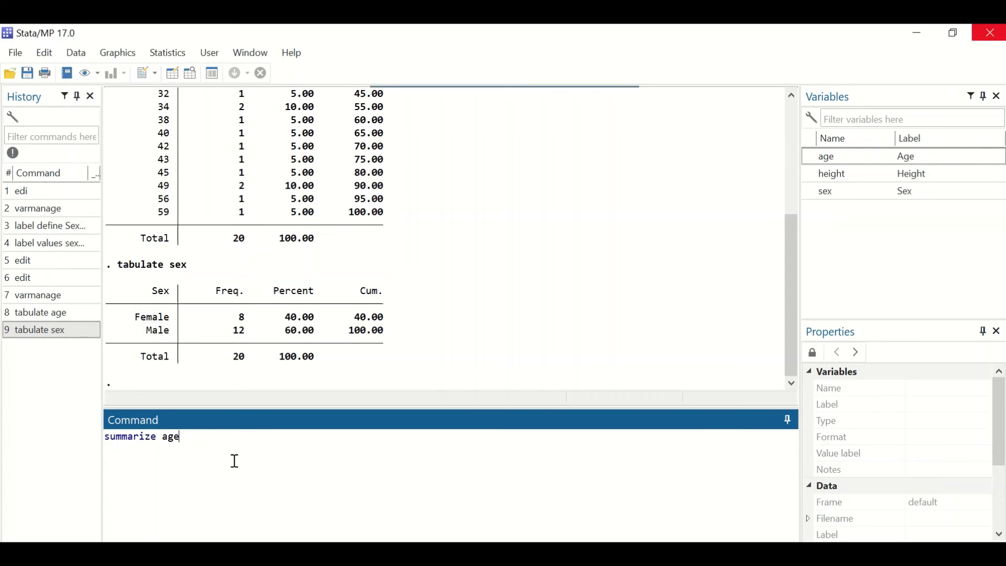
key(Return)
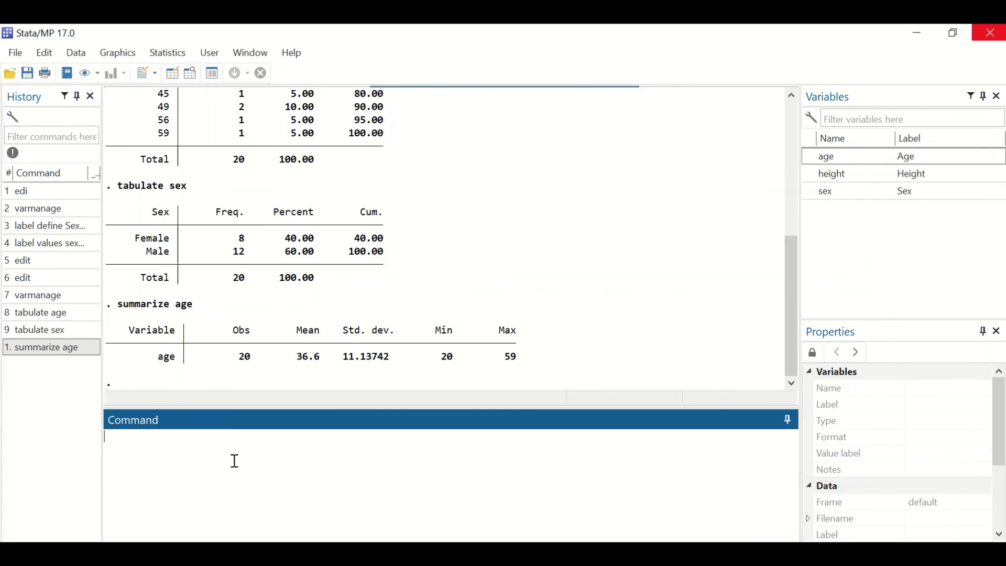
Run summarize age, detail: median 34, variance 124.04, skewness 0.39, kurtosis 2.32.
text(summarize)
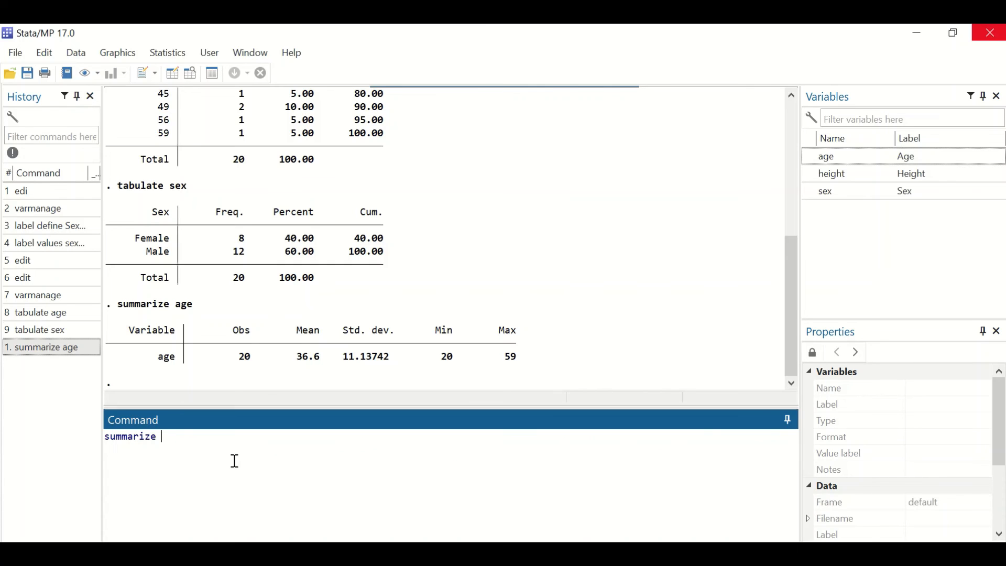
text(age)
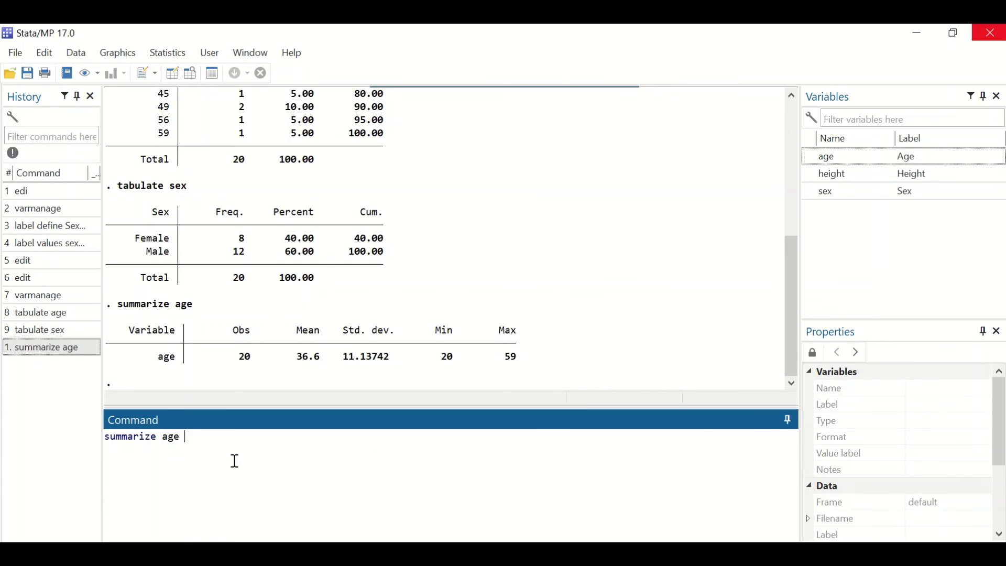
text(,)
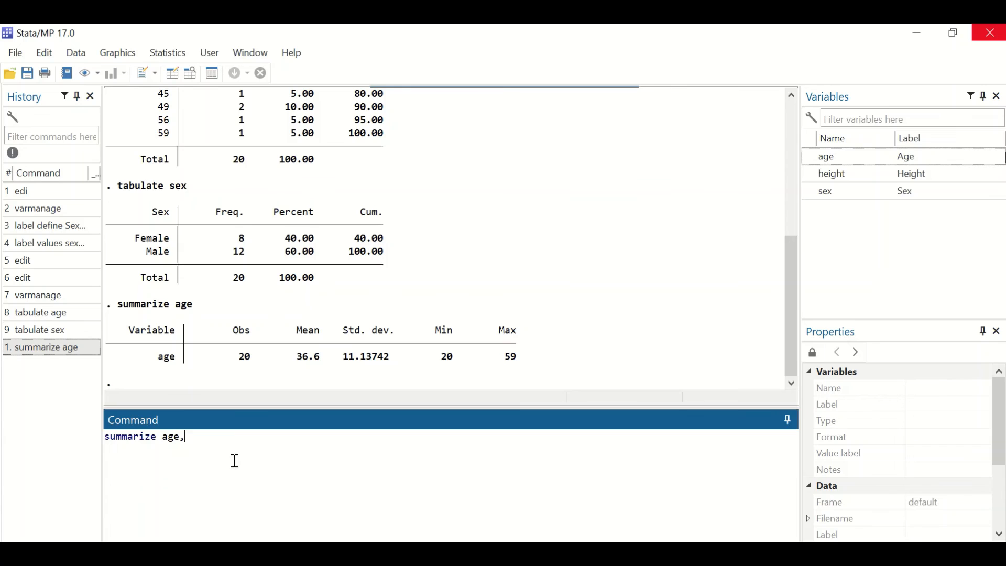
text(" ")
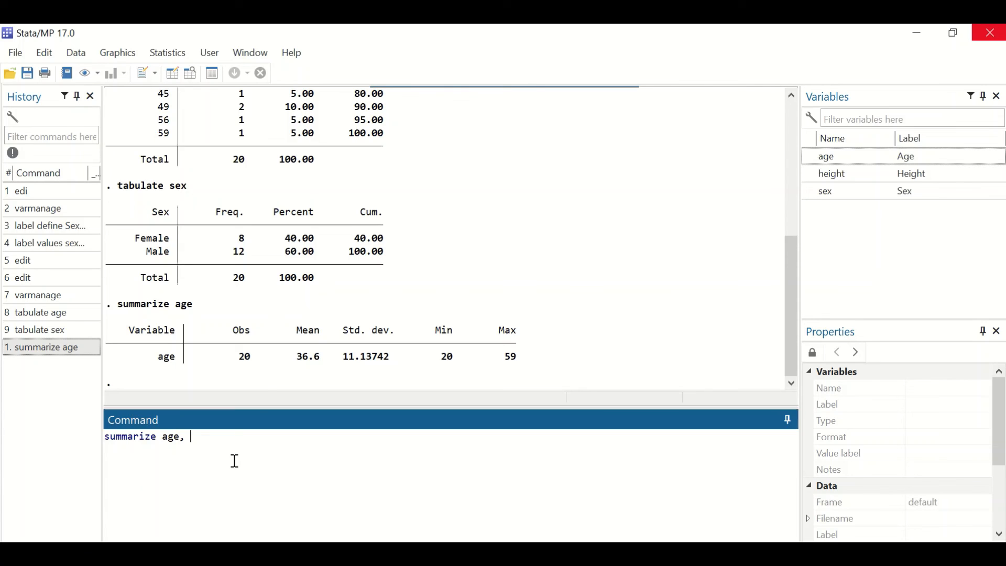
text(detai)
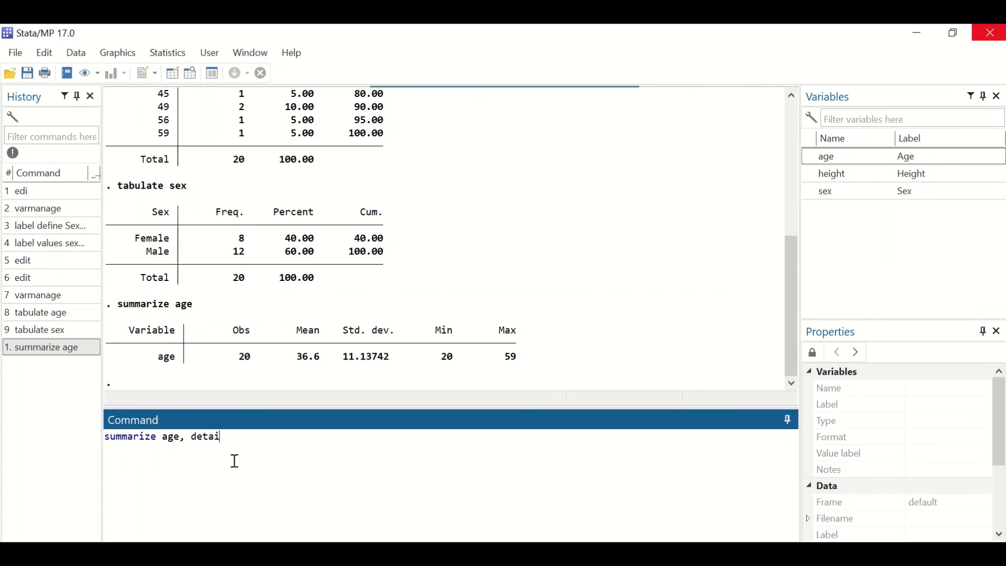
text(l)
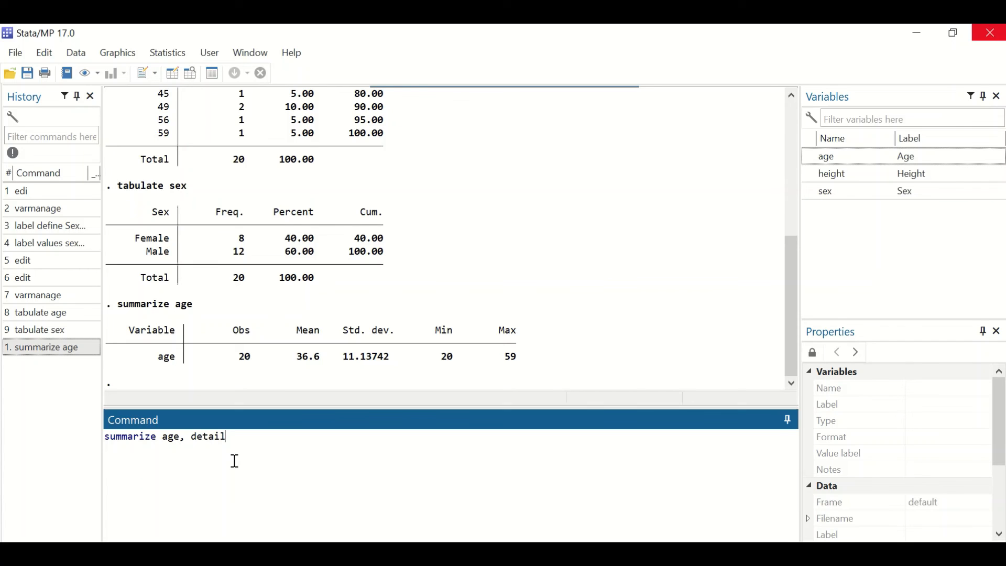
key(Return)
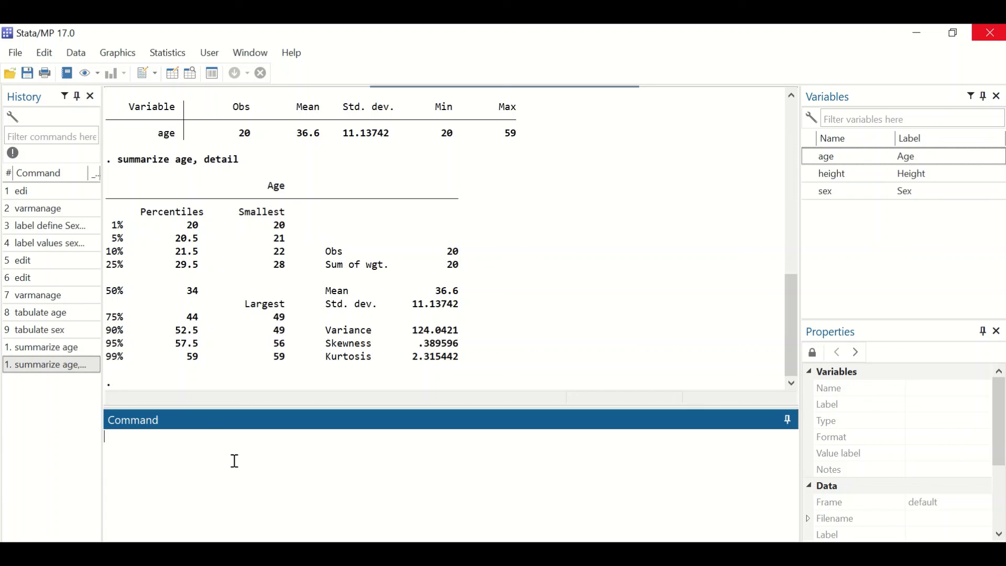
mouse_move(97, 397)
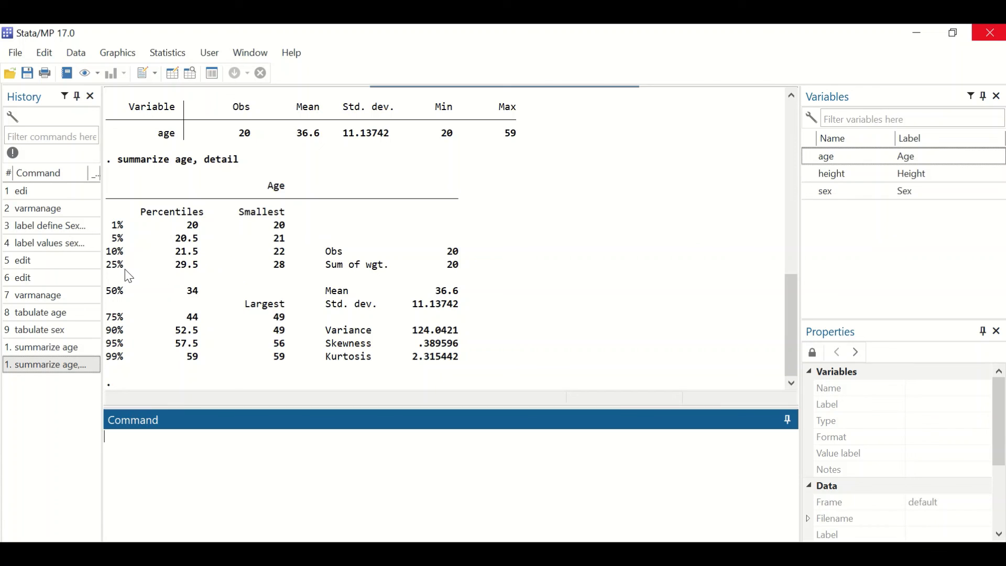
mouse_move(159, 329)
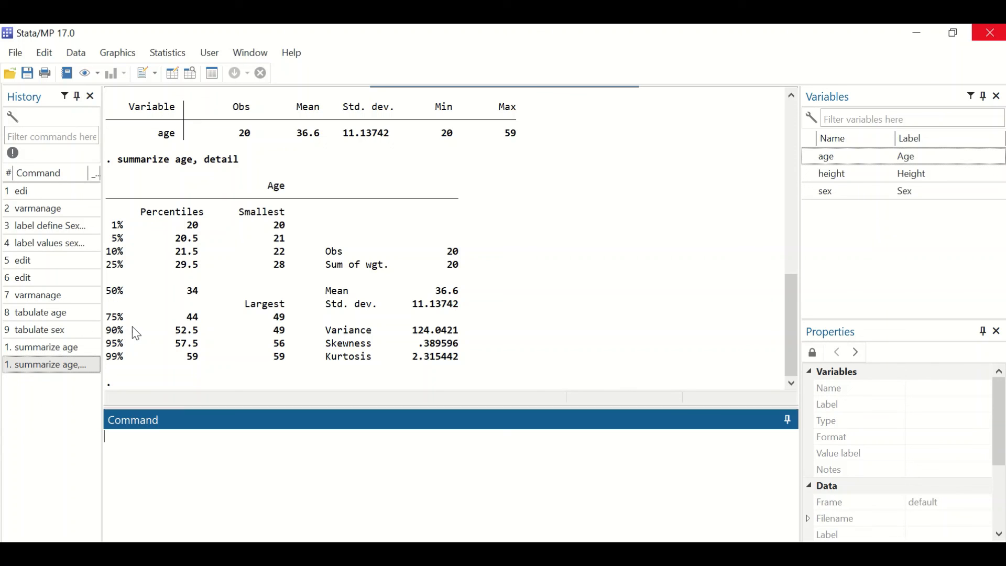
mouse_move(170, 283)
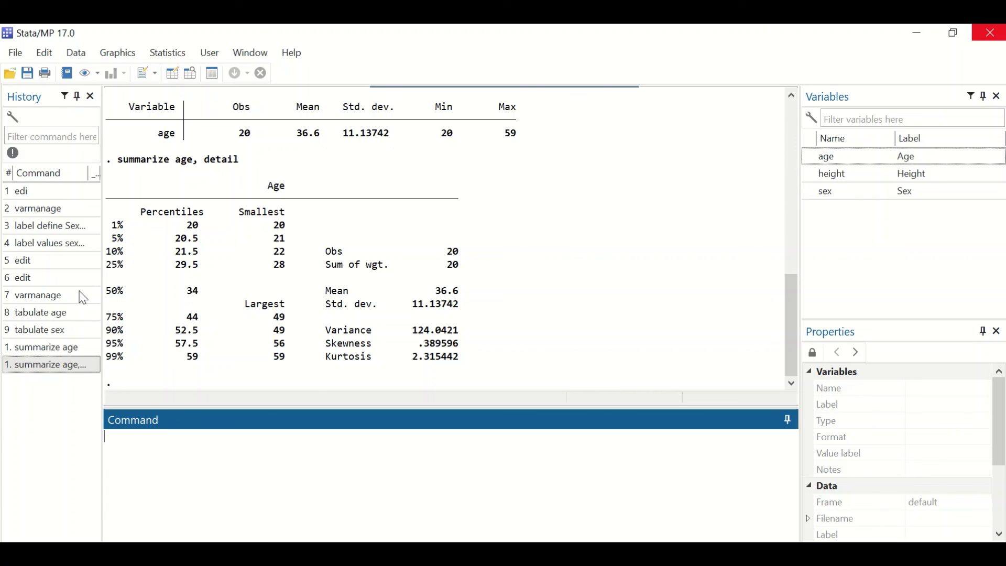
mouse_move(484, 262)
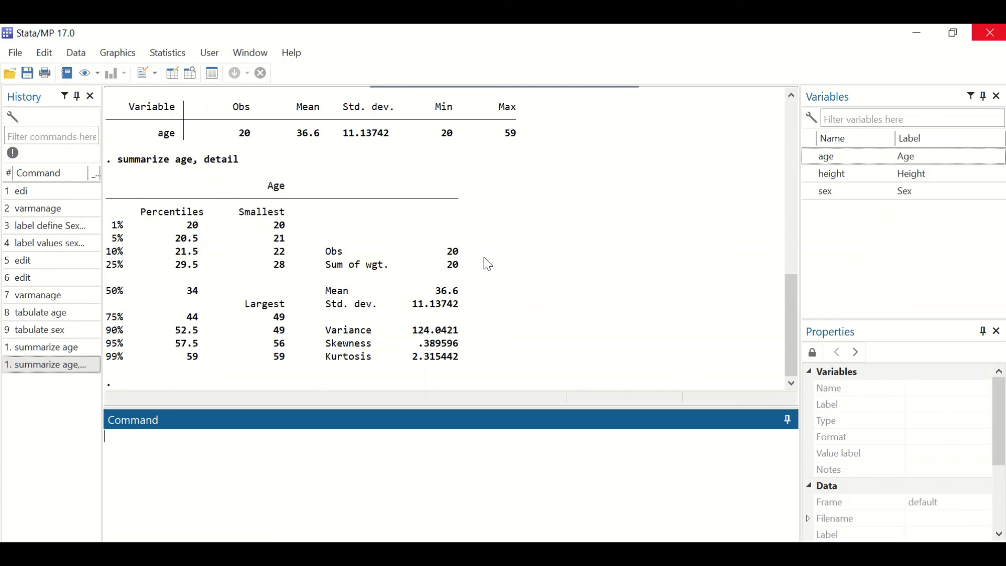
mouse_move(432, 315)
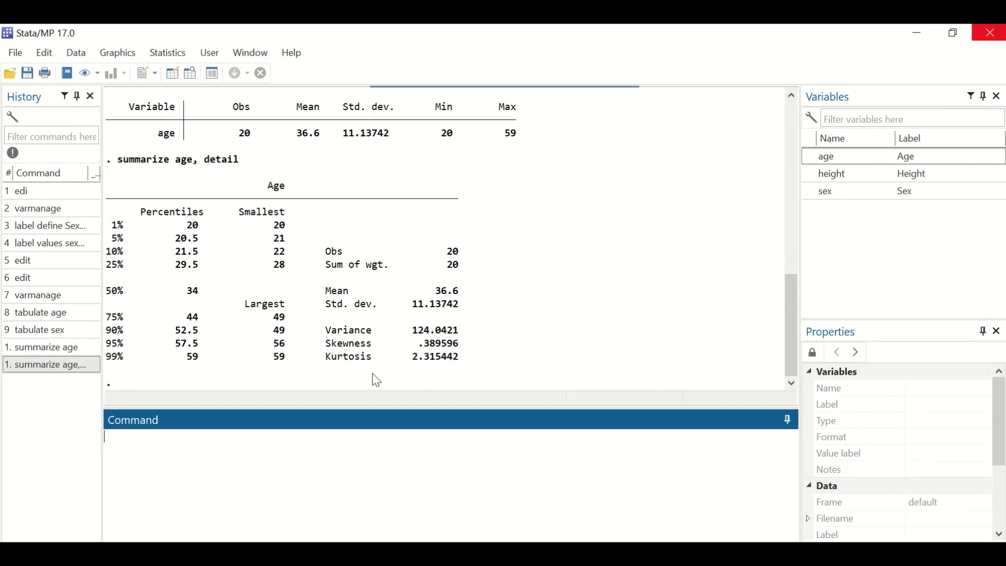
mouse_move(386, 357)
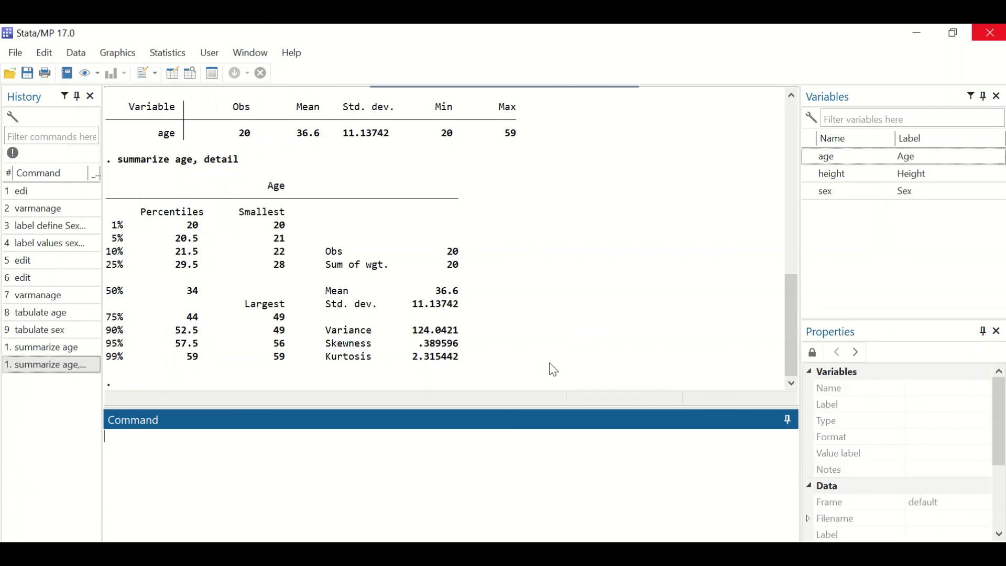
mouse_move(484, 397)
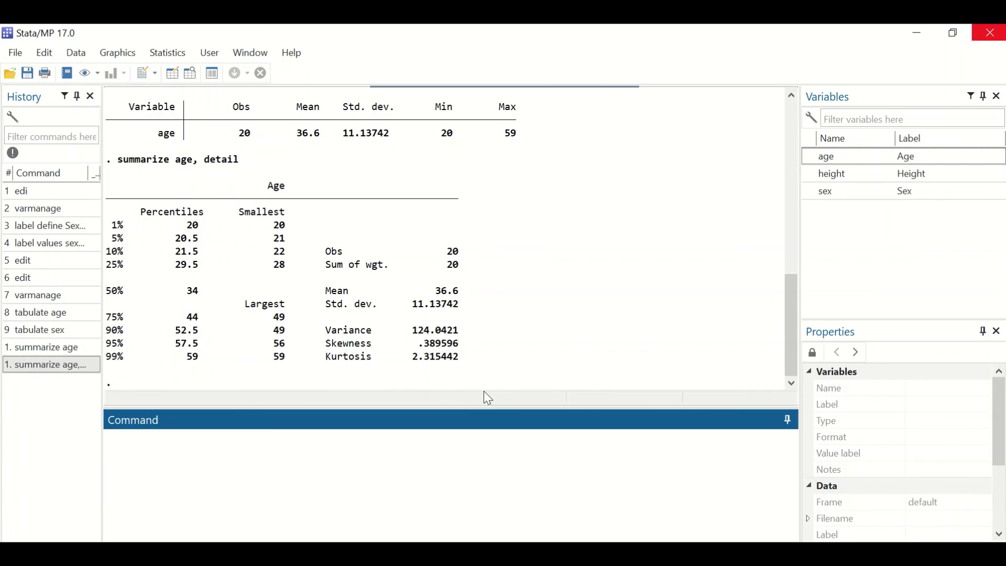